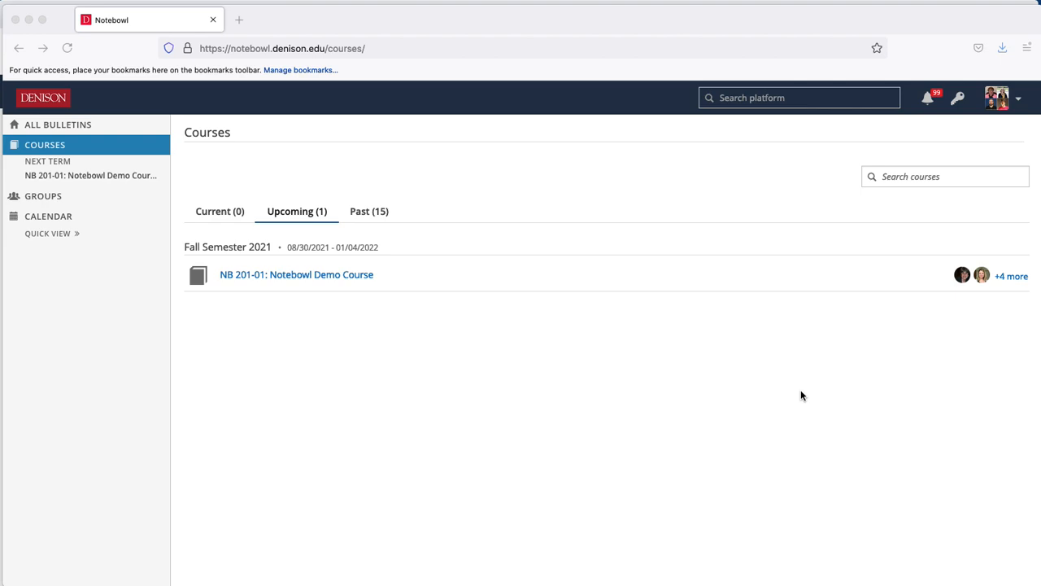
mouse_move(928, 101)
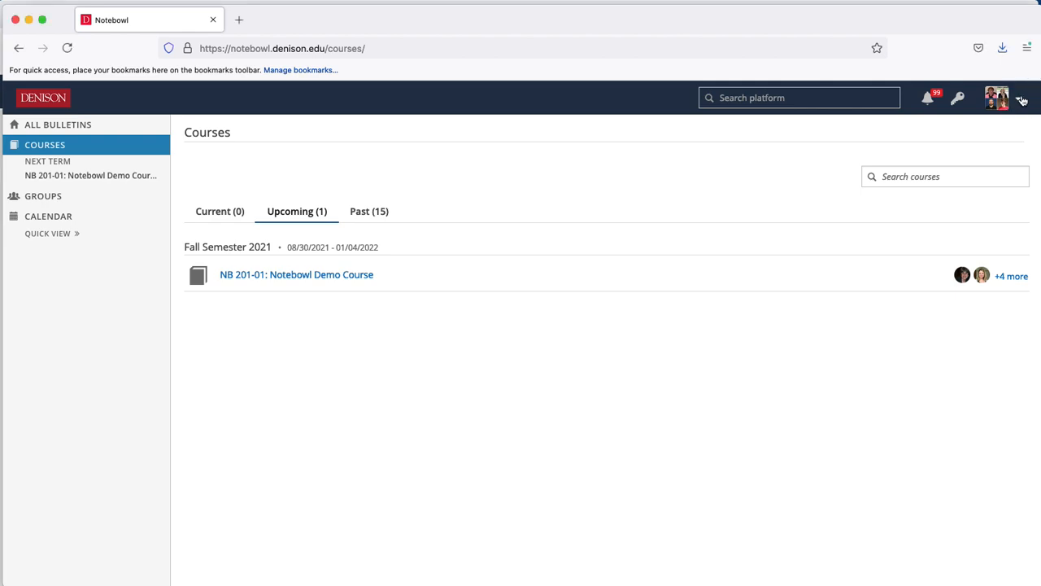
- Open the profile picture dropdown in the Courses page top bar
left_click(1018, 97)
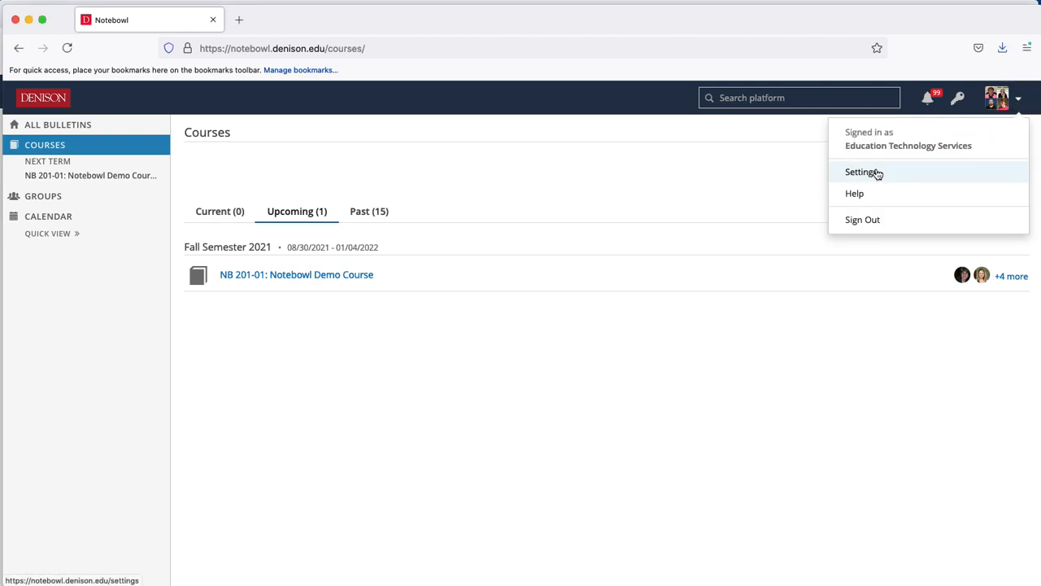
- Choose Settings from the account menu to view the General profile settings
left_click(862, 172)
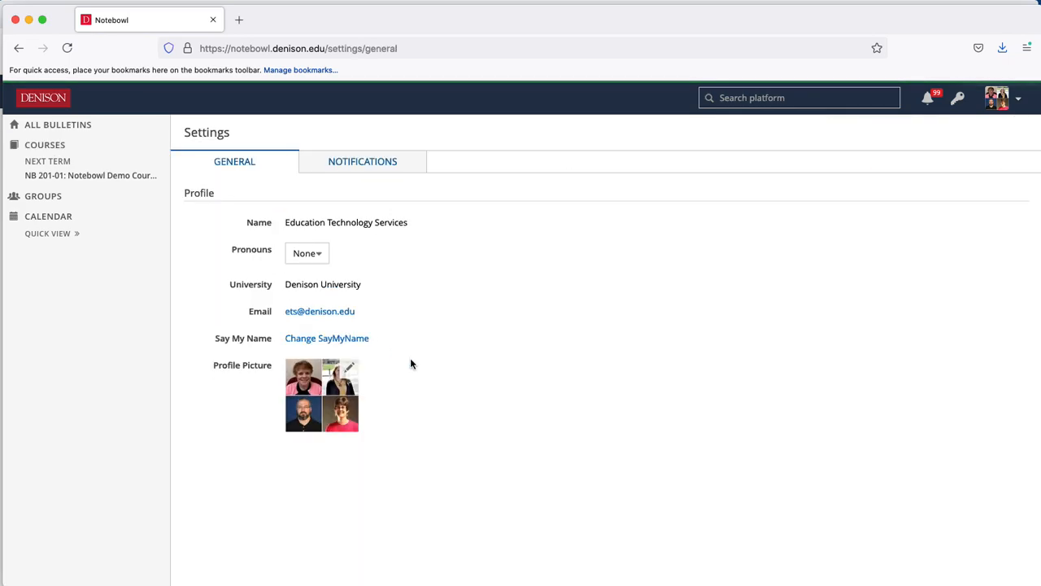
mouse_move(214, 340)
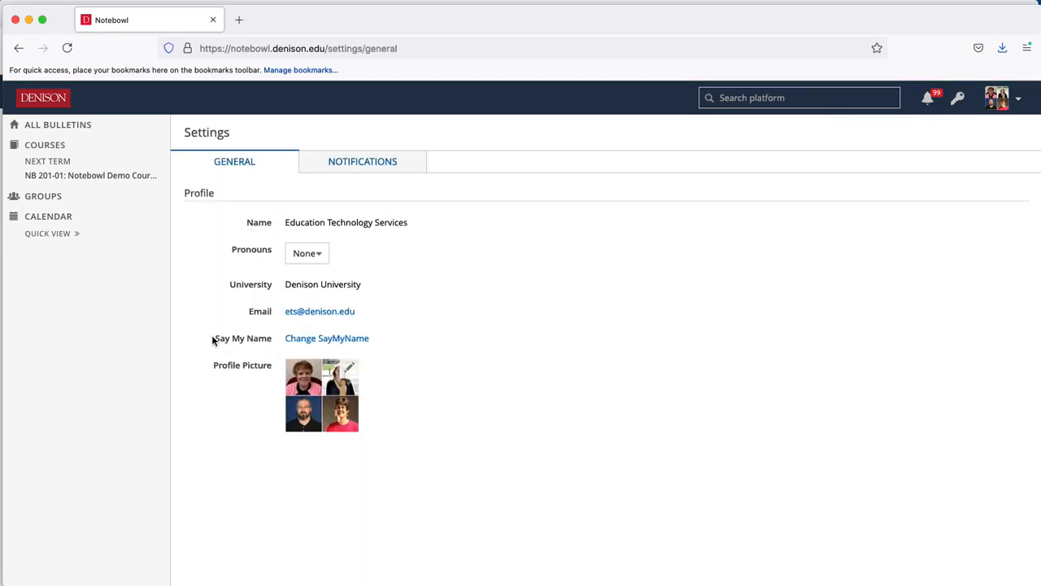
mouse_move(326, 338)
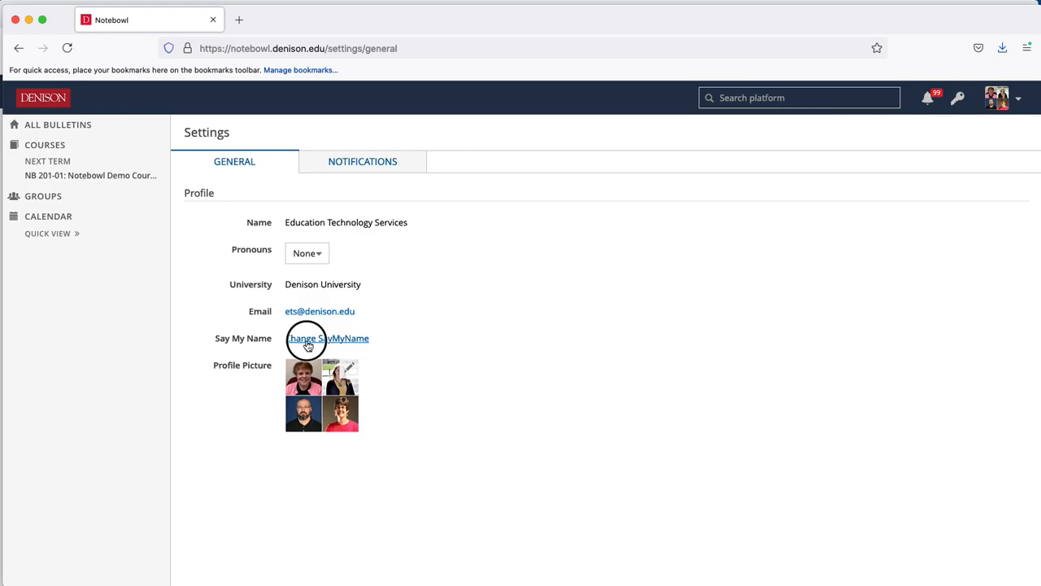
- Open Change SayMyName and start recording your spoken name pronunciation
left_click(327, 337)
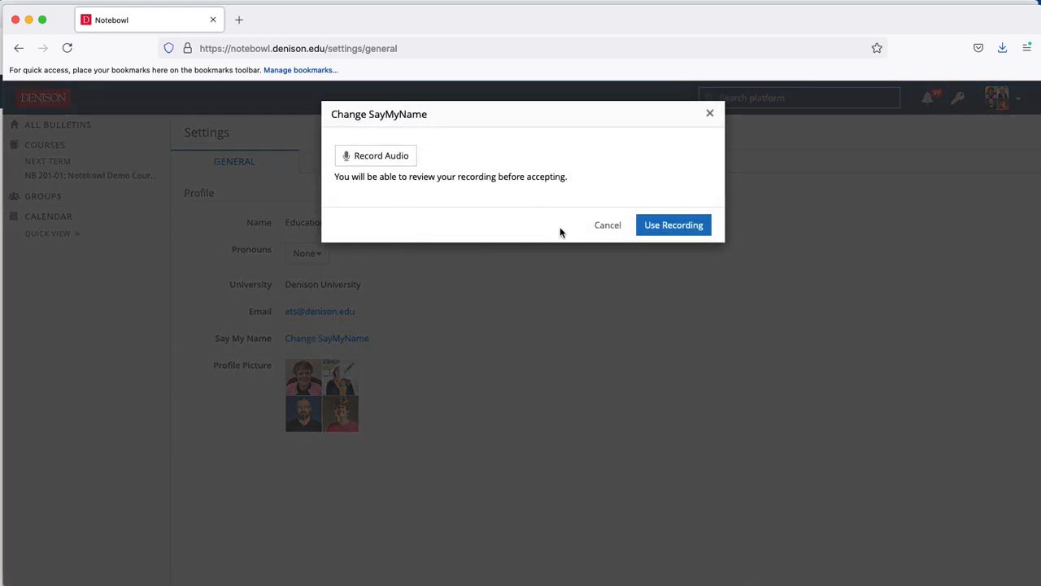
mouse_move(375, 155)
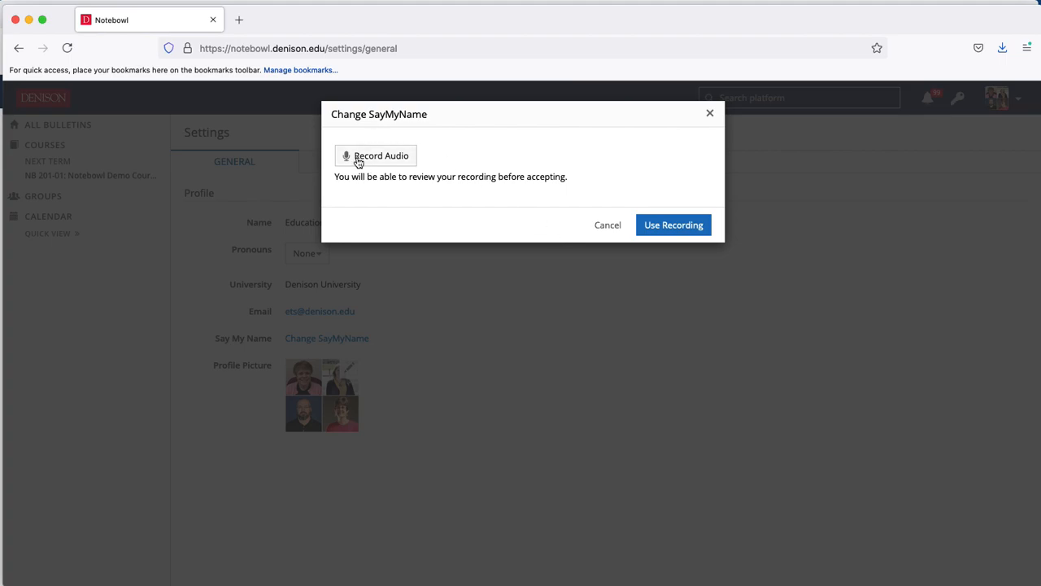
mouse_move(394, 160)
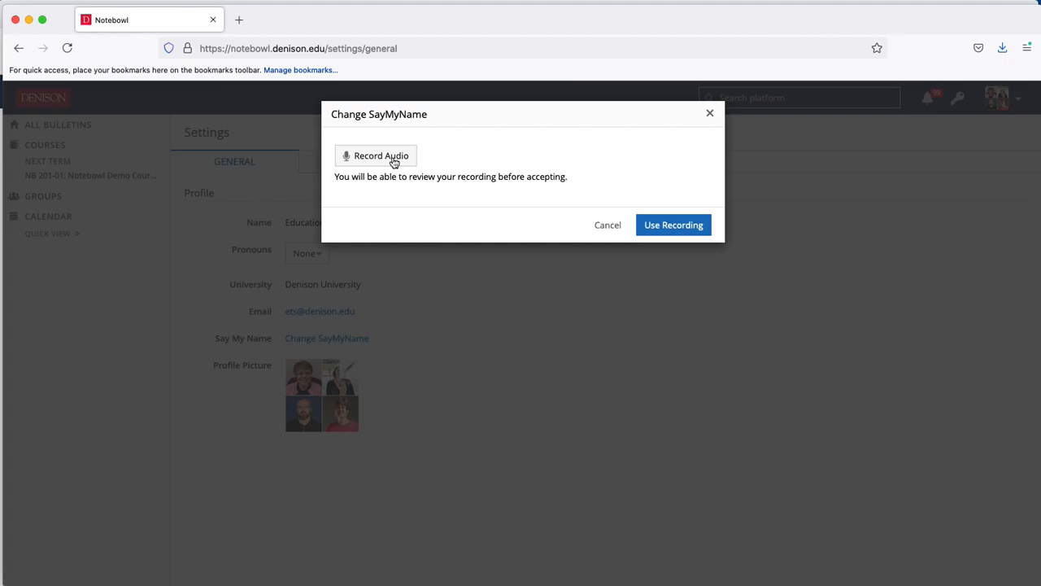
left_click(375, 156)
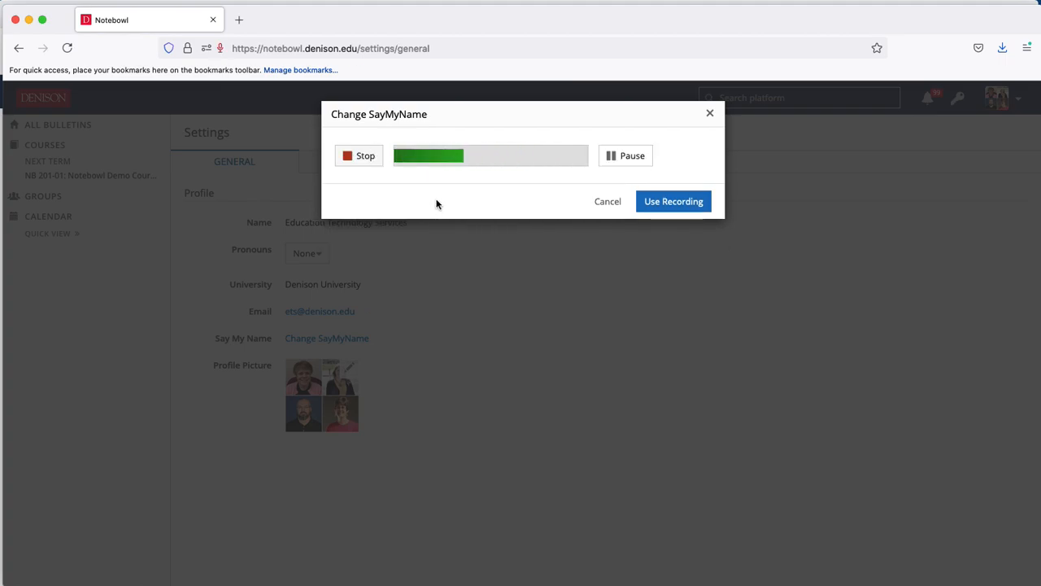
left_click(358, 155)
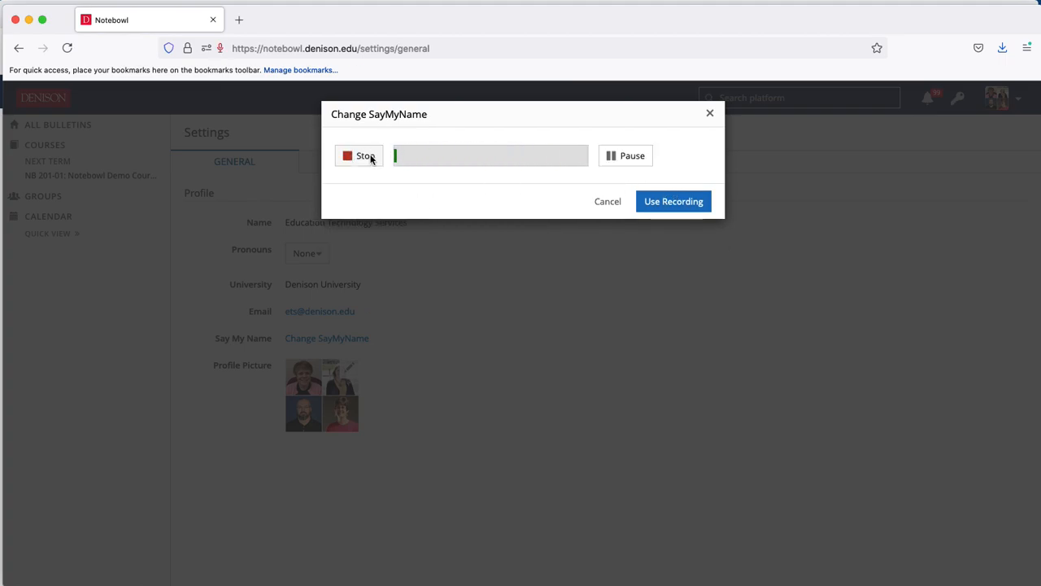
- Stop the six-second recording, play it back, use it, and open NB 201-01
left_click(361, 156)
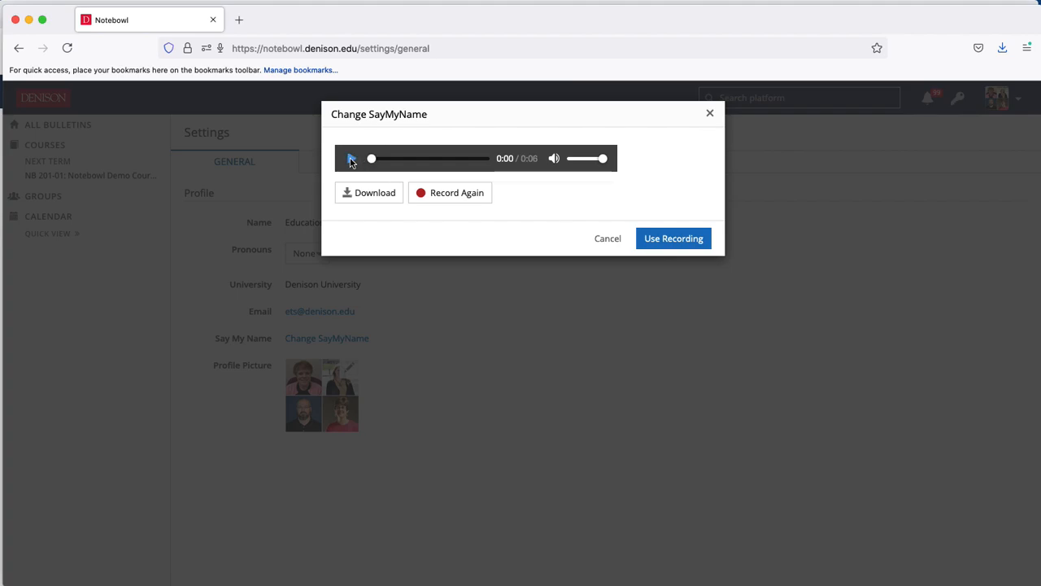
left_click(351, 158)
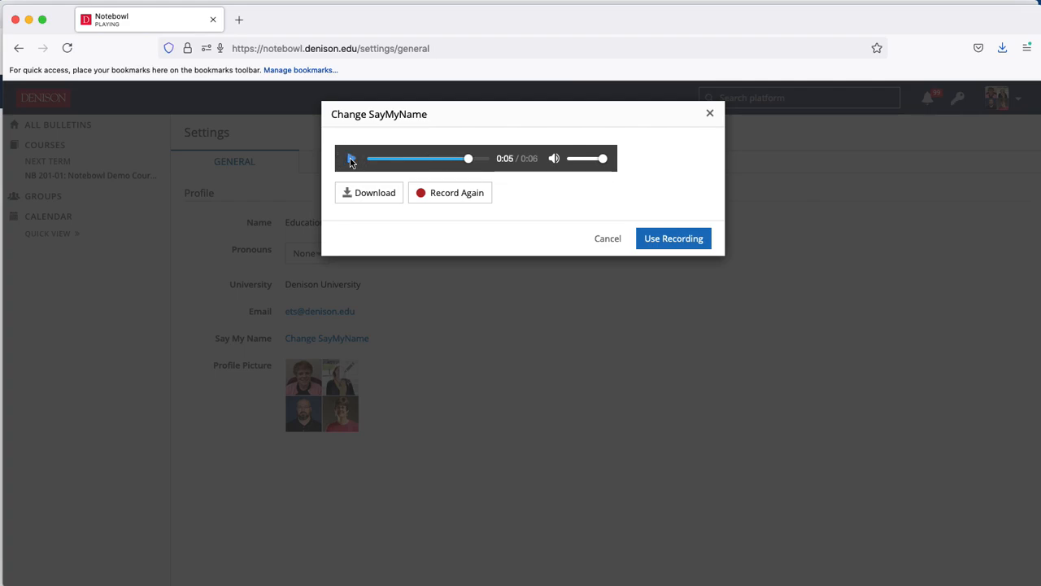
left_click(351, 158)
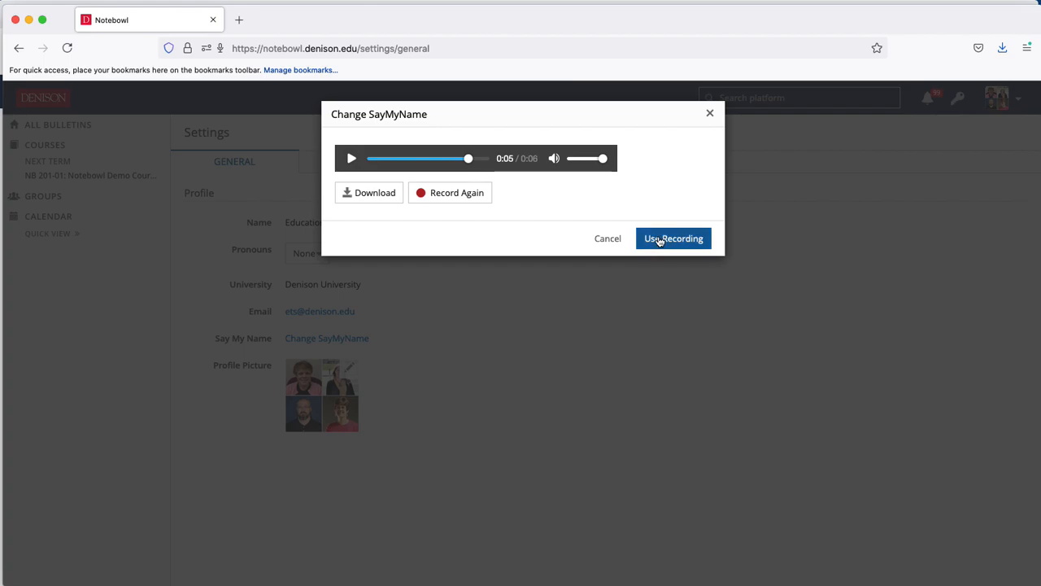
left_click(673, 237)
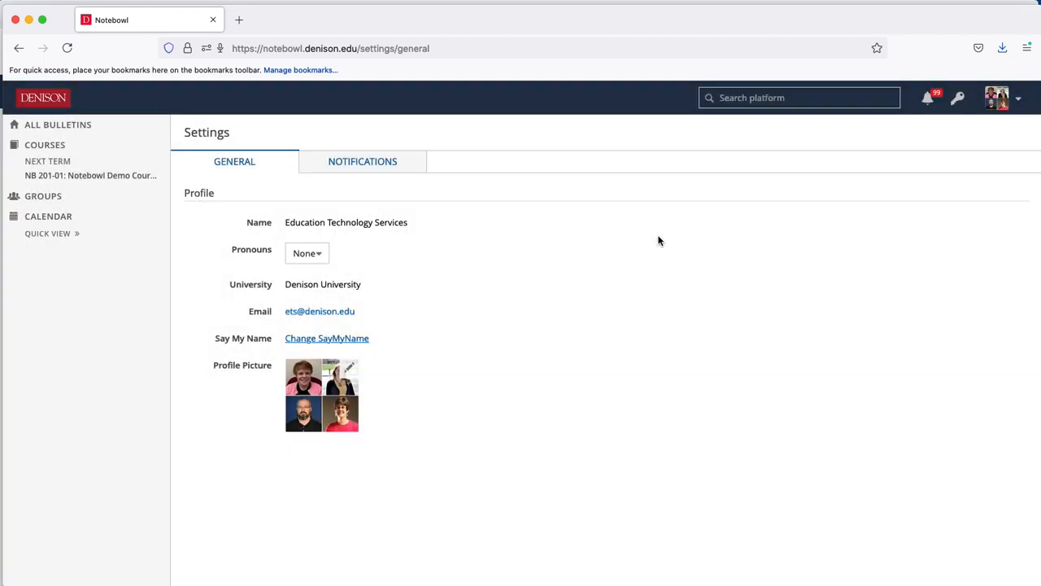
mouse_move(52, 145)
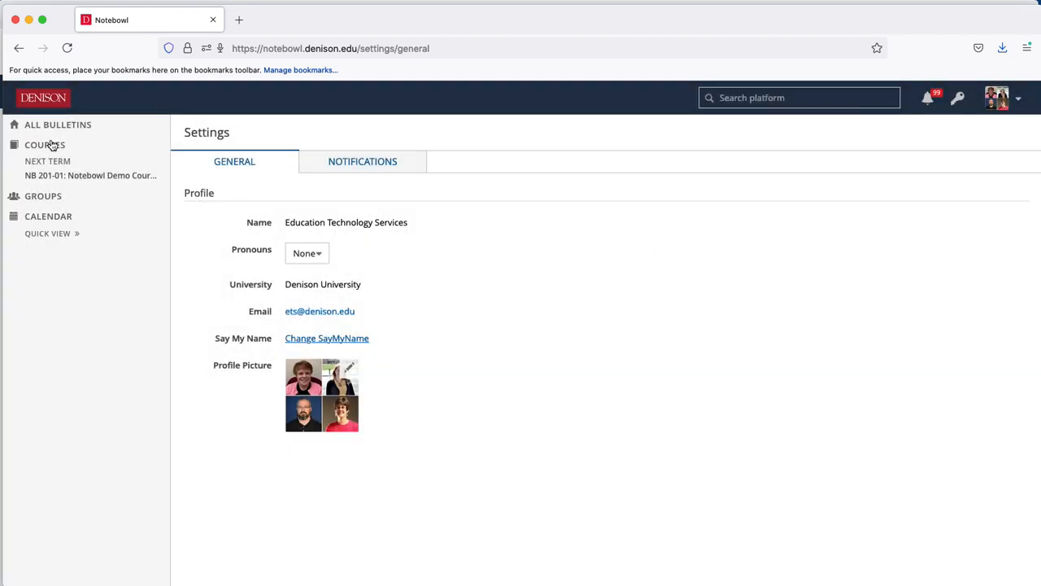
left_click(90, 174)
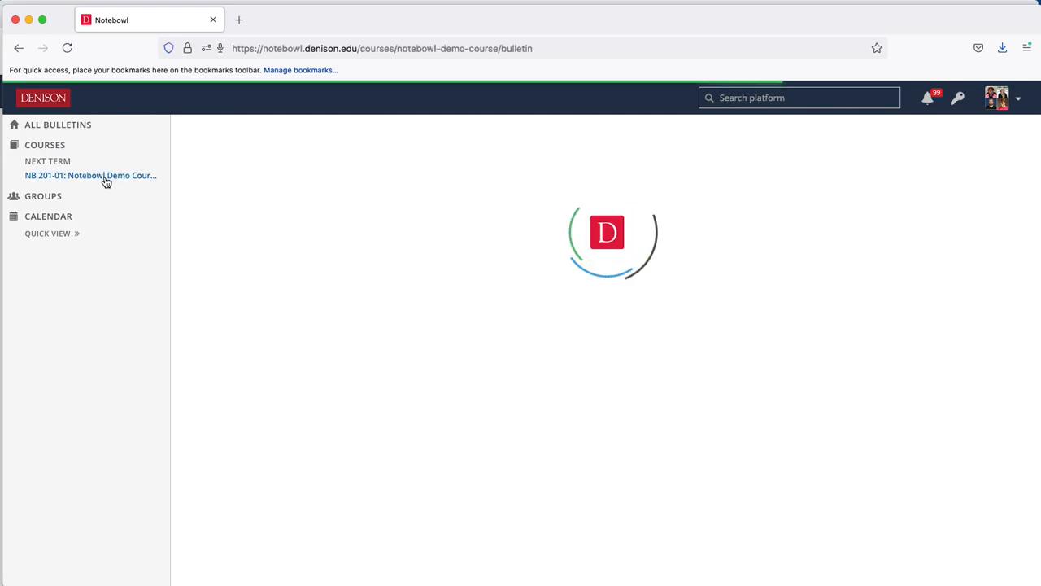
- Open the demo course's ROSTER to see the pronunciation icon beside your name
left_click(362, 199)
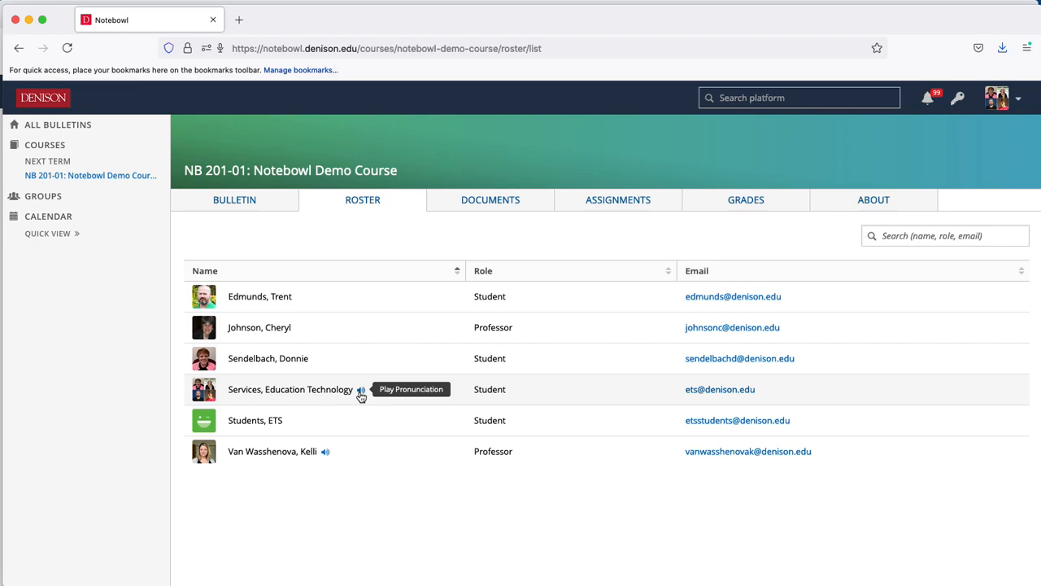
mouse_move(300, 327)
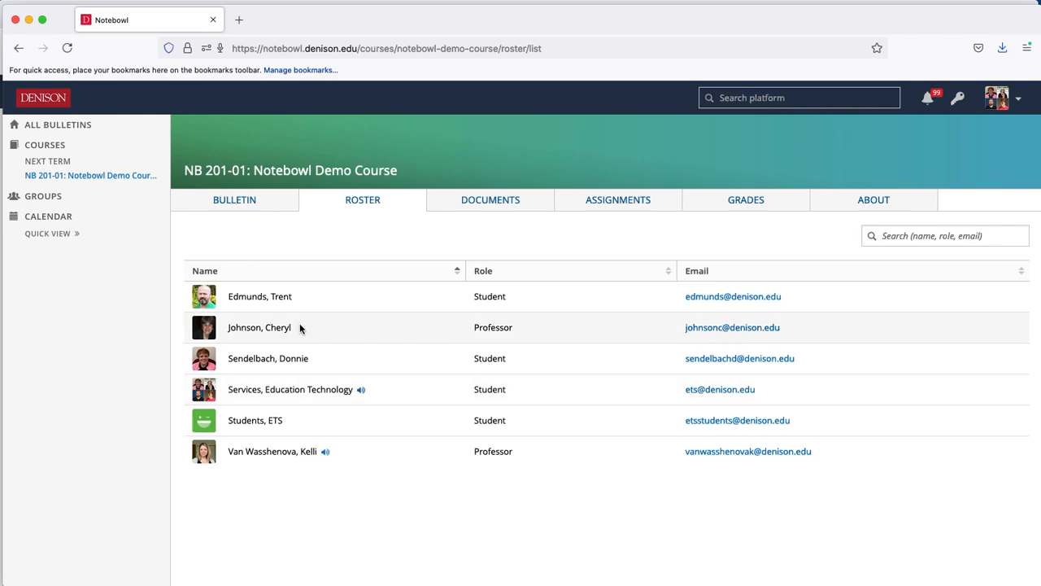
mouse_move(317, 418)
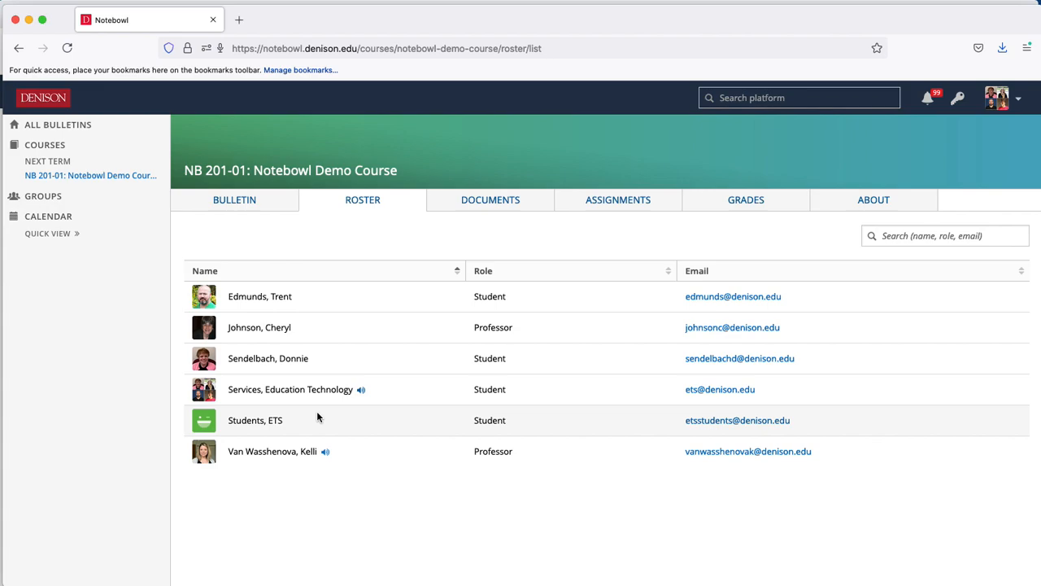
mouse_move(324, 451)
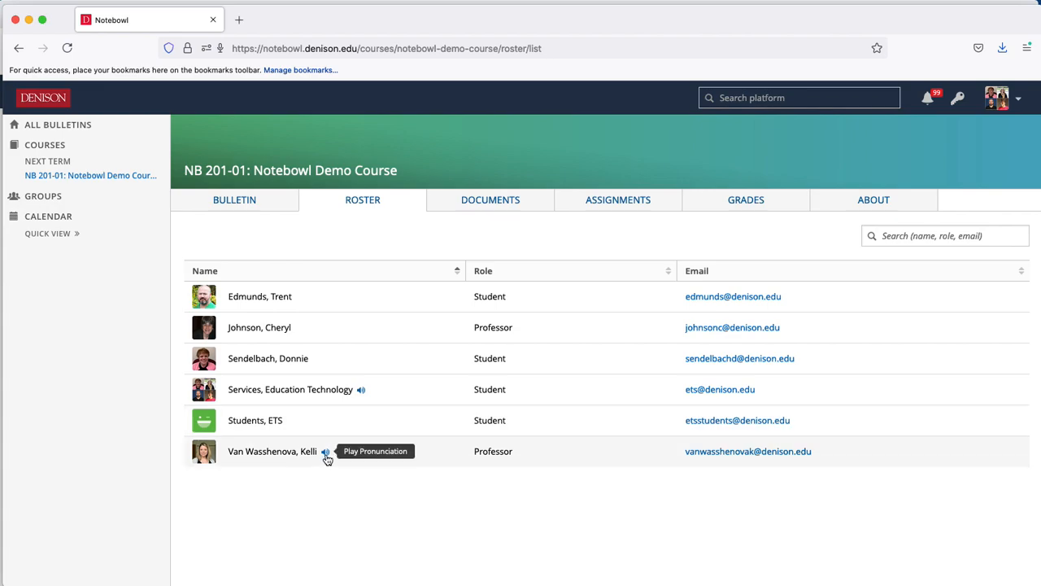
mouse_move(363, 447)
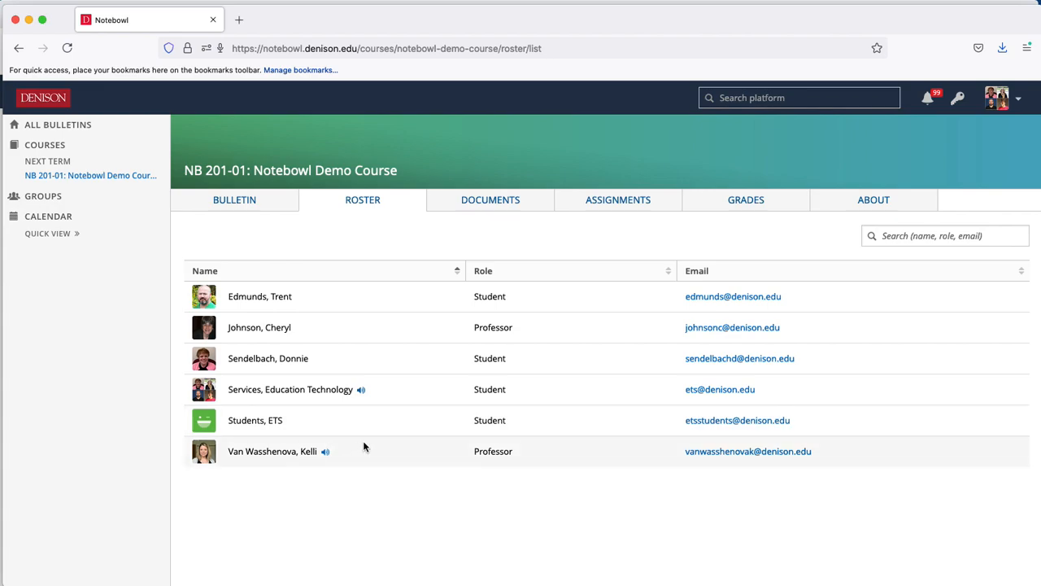